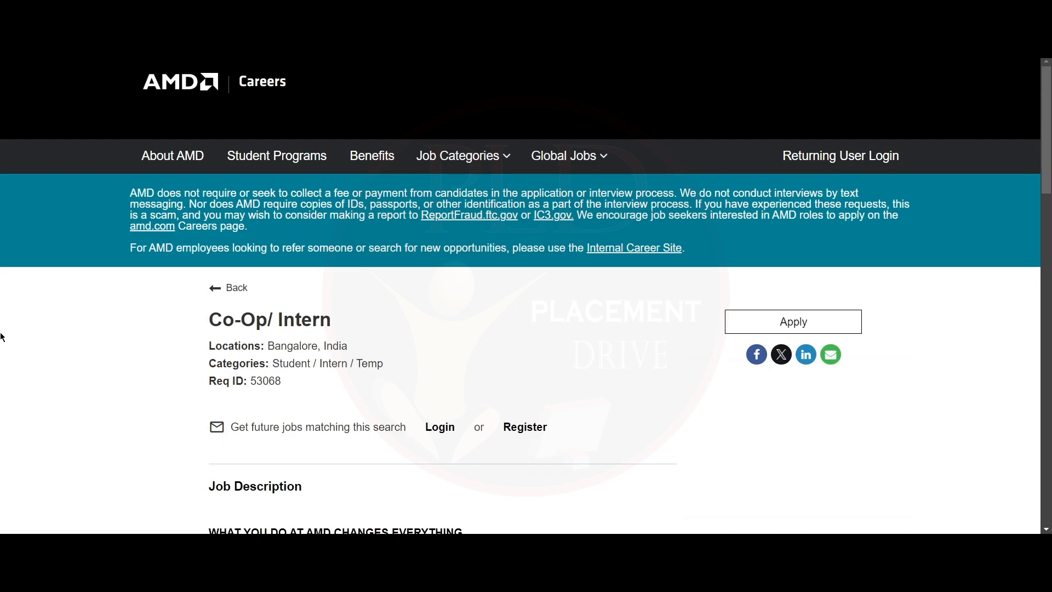
{"action": "scroll", "scroll_direction": "down", "scroll_amount": 3}
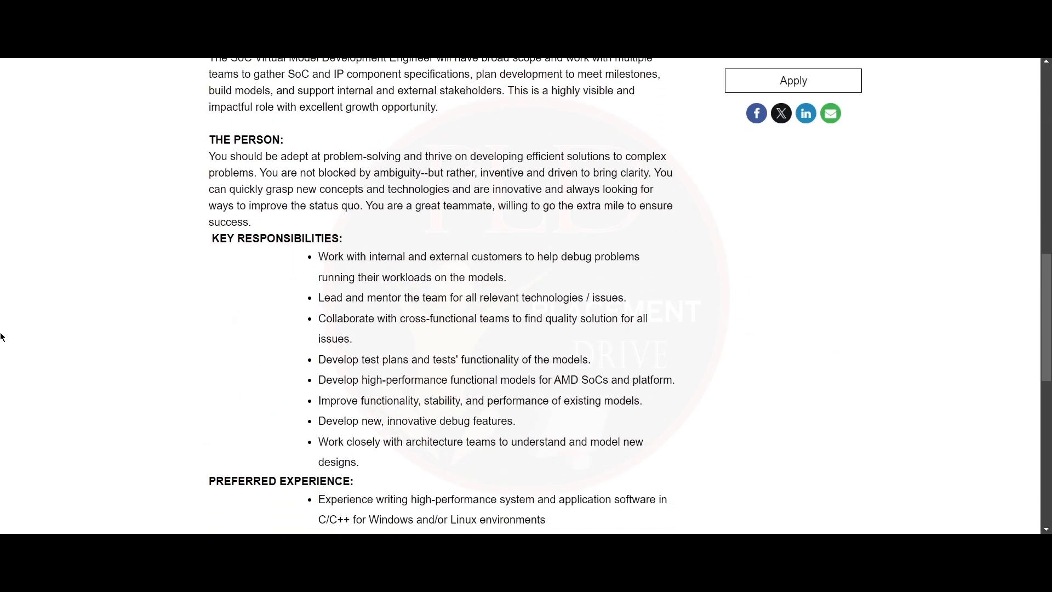
{"action": "scroll", "scroll_direction": "down", "scroll_amount": 3}
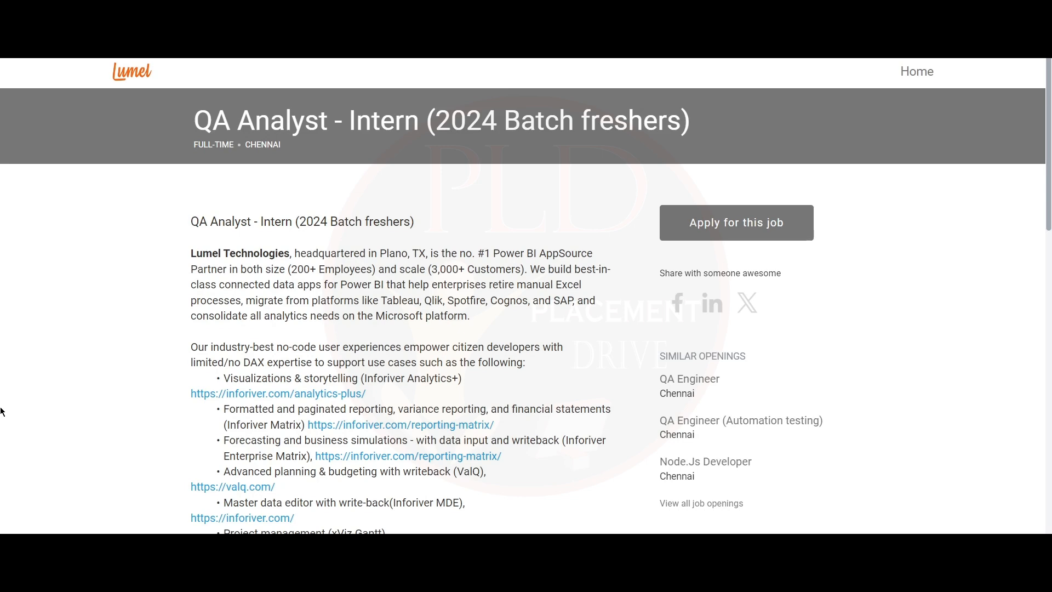
{"action": "scroll", "scroll_direction": "down", "scroll_amount": 3}
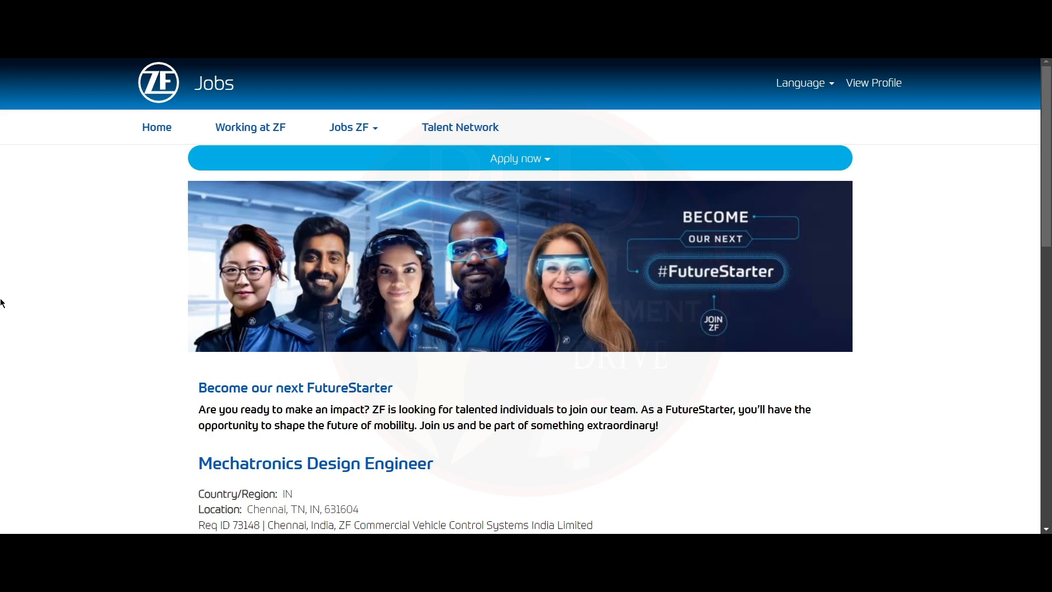
{"action": "scroll", "scroll_direction": "down", "scroll_amount": 3}
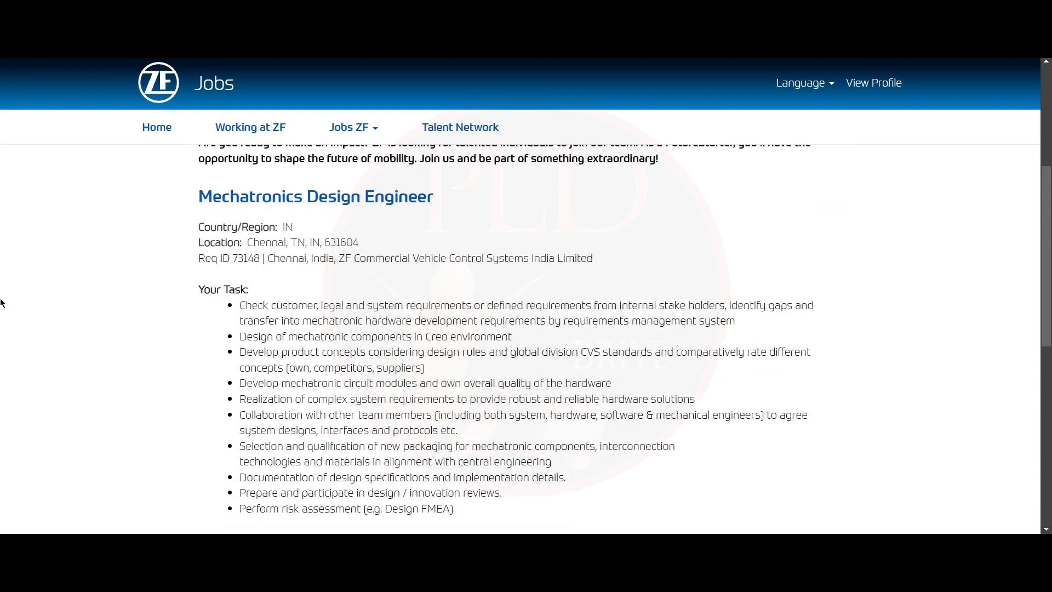